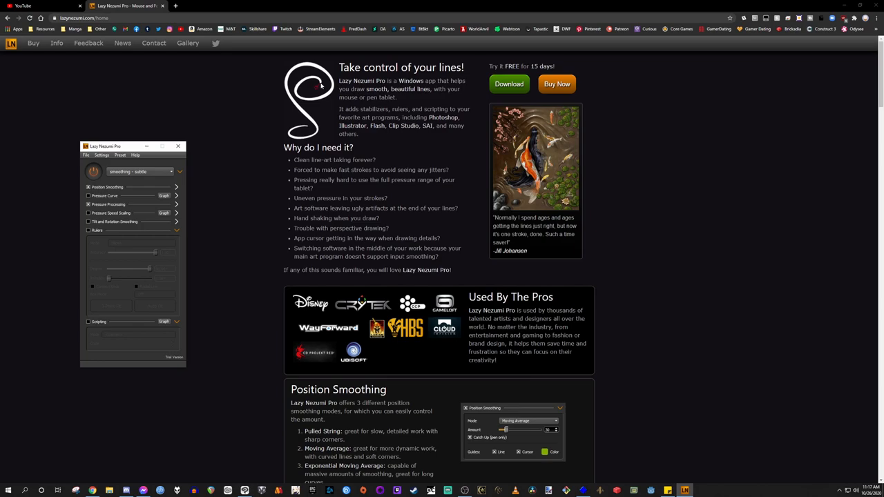
pyautogui.moveTo(252, 214)
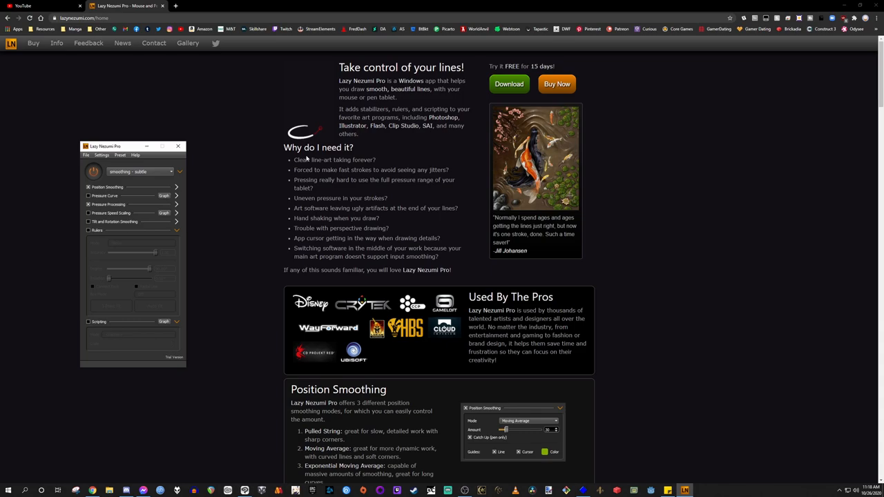
# - Draw a quick test curve on the canvas and undo it
pyautogui.press('ctrl+a')
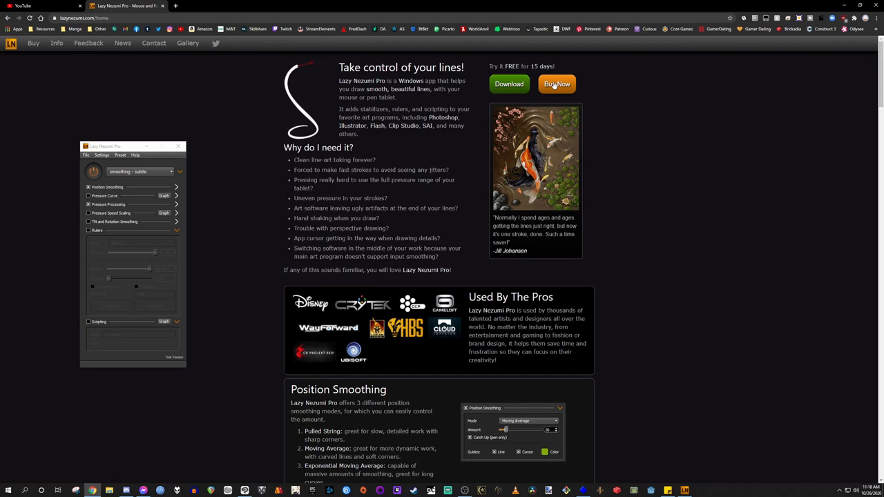
pyautogui.moveTo(638, 119)
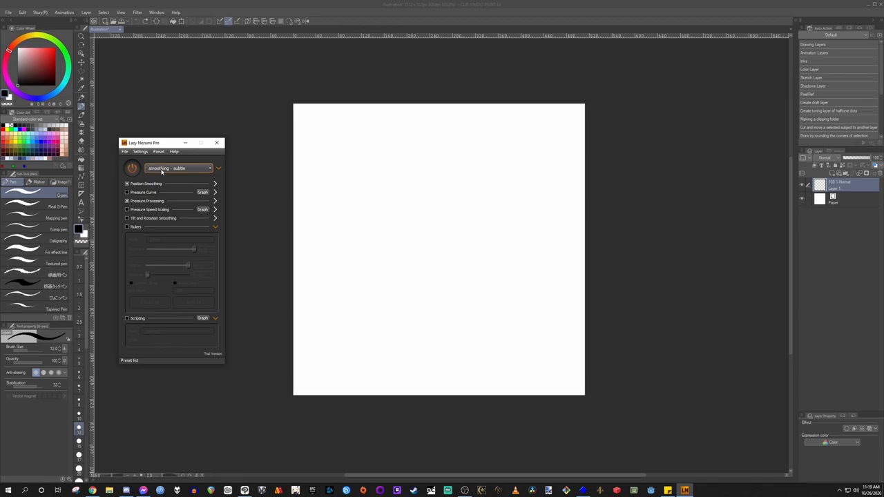
pyautogui.moveTo(359, 181); pyautogui.dragTo(450, 286)
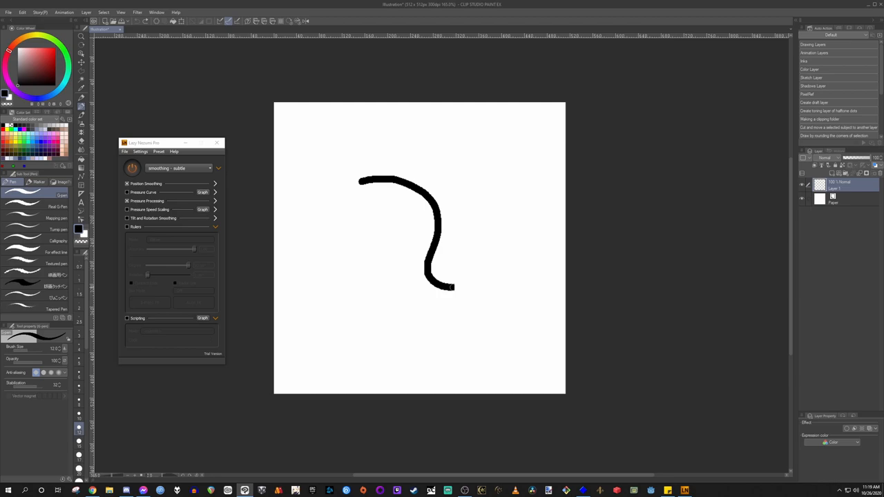
pyautogui.press('ctrl+z')
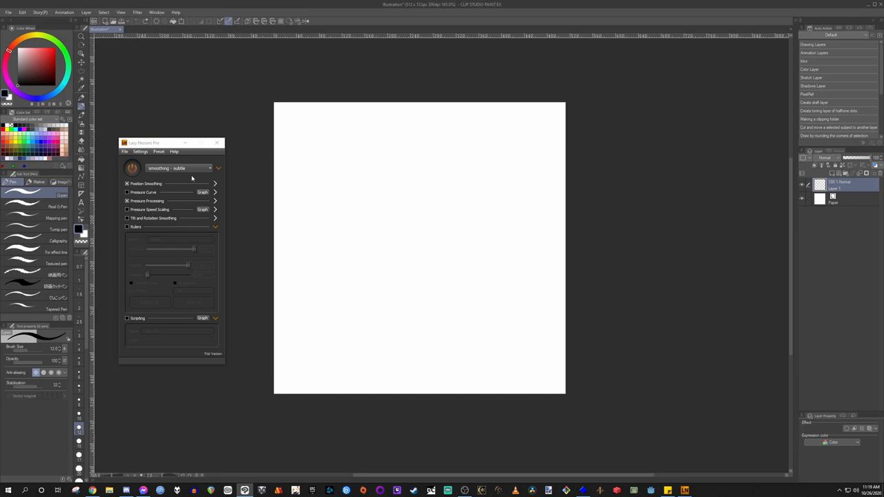
# - Choose the 'smoothing - moderate' preset and draw a thick smoothed stroke across the canvas
pyautogui.click(218, 169)
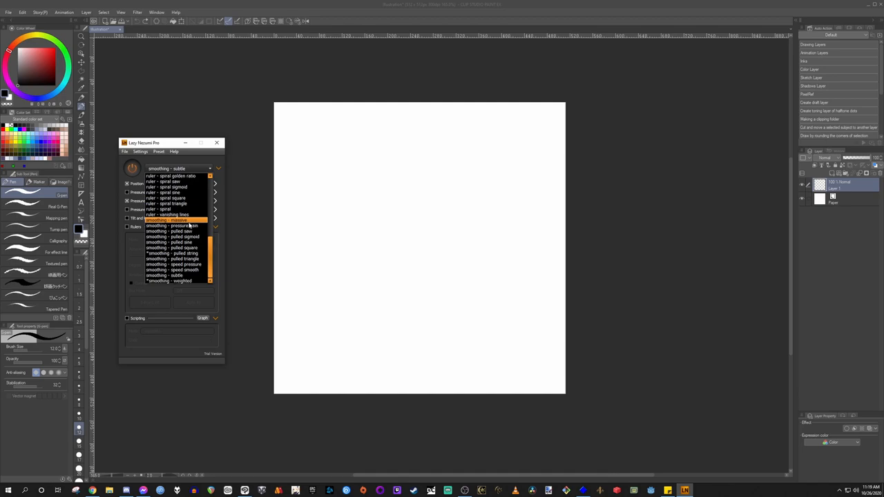
pyautogui.click(166, 221)
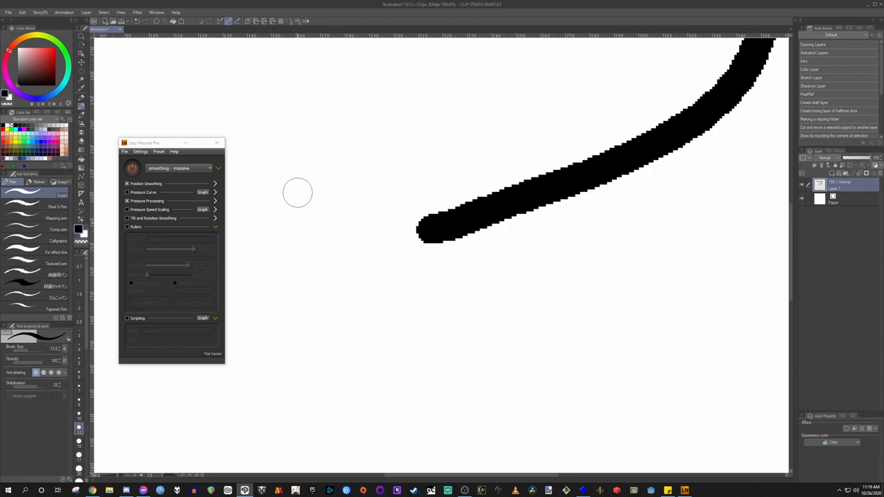
pyautogui.moveTo(297, 182); pyautogui.dragTo(670, 362)
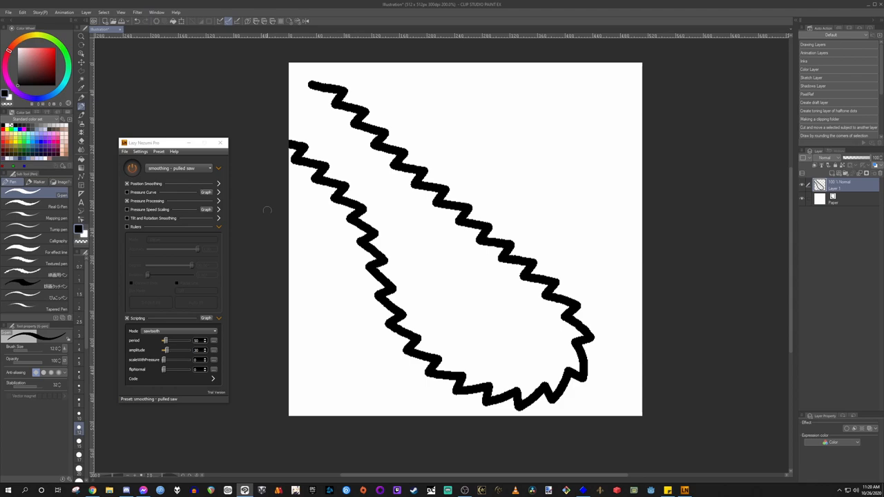
# - Select the 'smoothing - pulled saw' preset and draw a zigzag stroke on the canvas
pyautogui.click(214, 331)
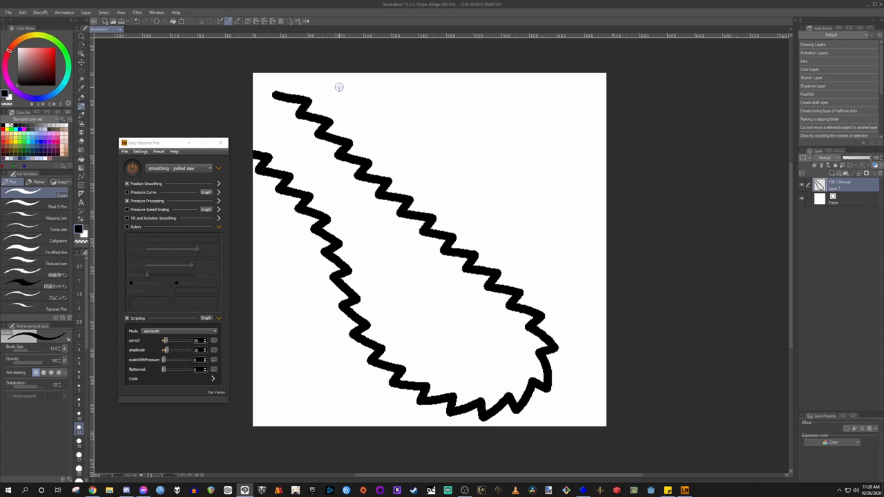
pyautogui.moveTo(339, 86); pyautogui.dragTo(597, 283)
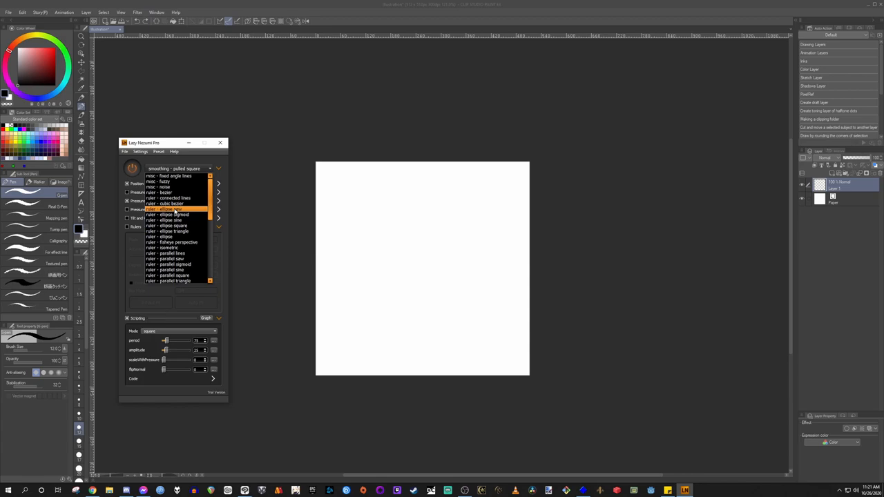
# - Switch to the 'ruler - bezier' preset and draw curved strokes along its guide
pyautogui.click(164, 192)
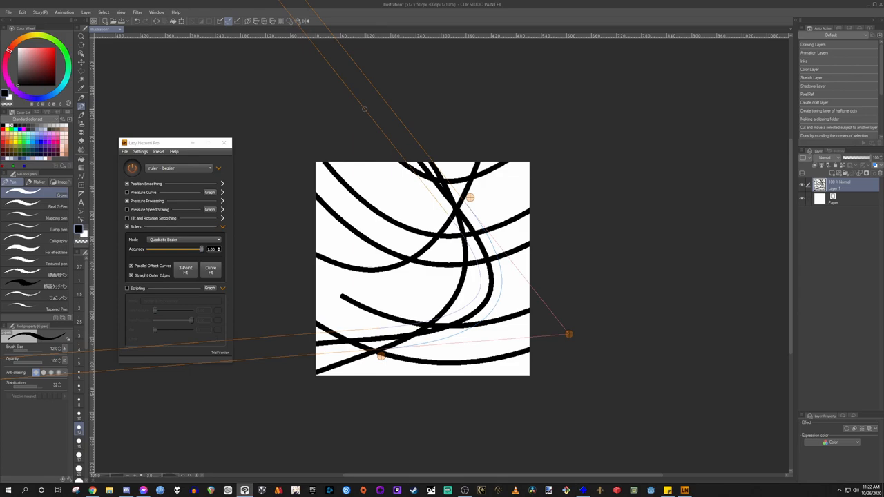
pyautogui.click(178, 169)
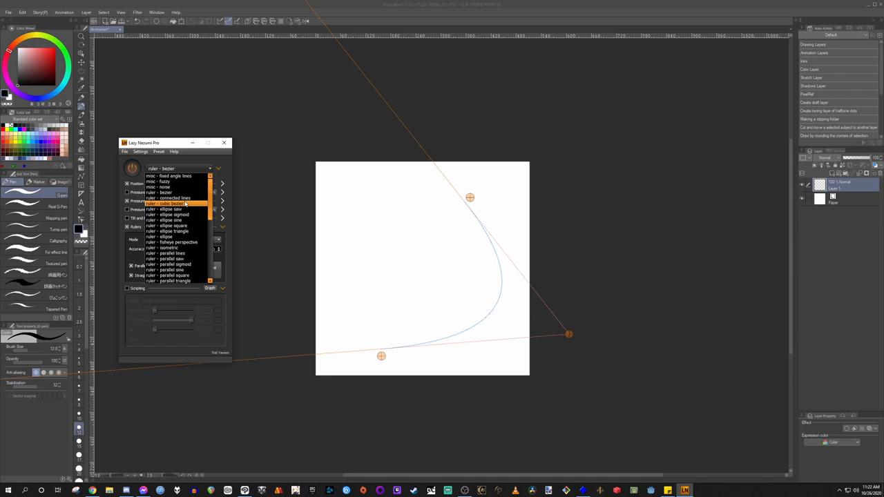
# - Use the Connected Lines ruler to draw a vertical and a connected horizontal straight line, then pick the ellipse ruler
pyautogui.click(169, 203)
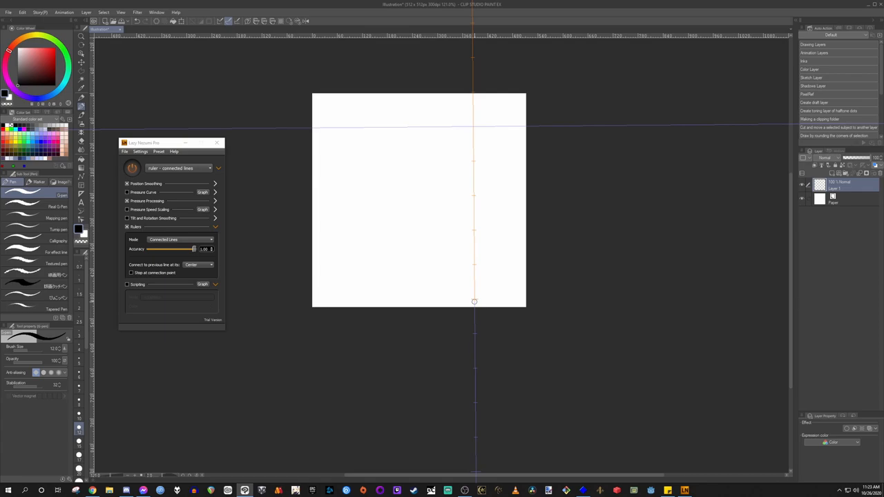
pyautogui.moveTo(472, 125); pyautogui.dragTo(472, 301)
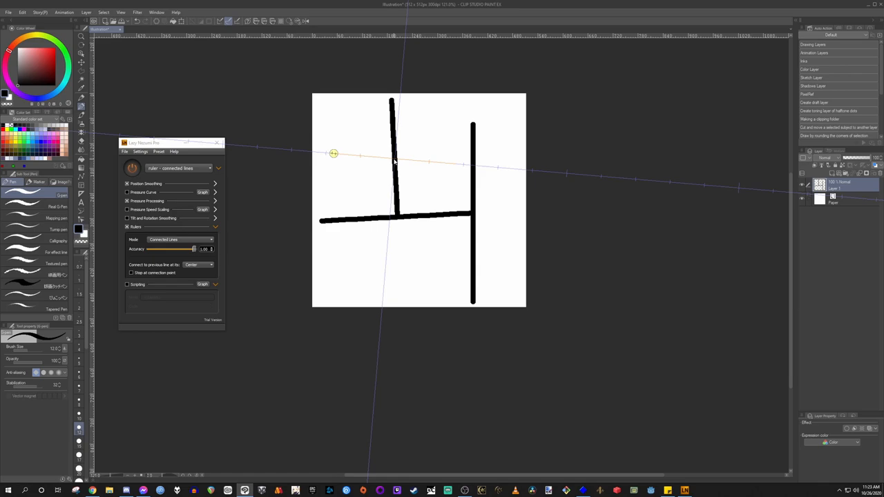
pyautogui.moveTo(401, 161); pyautogui.dragTo(522, 174)
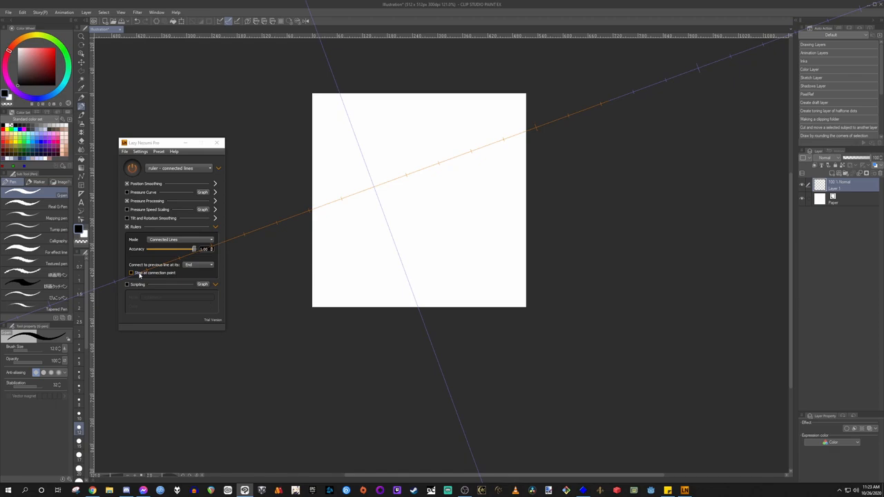
pyautogui.click(210, 169)
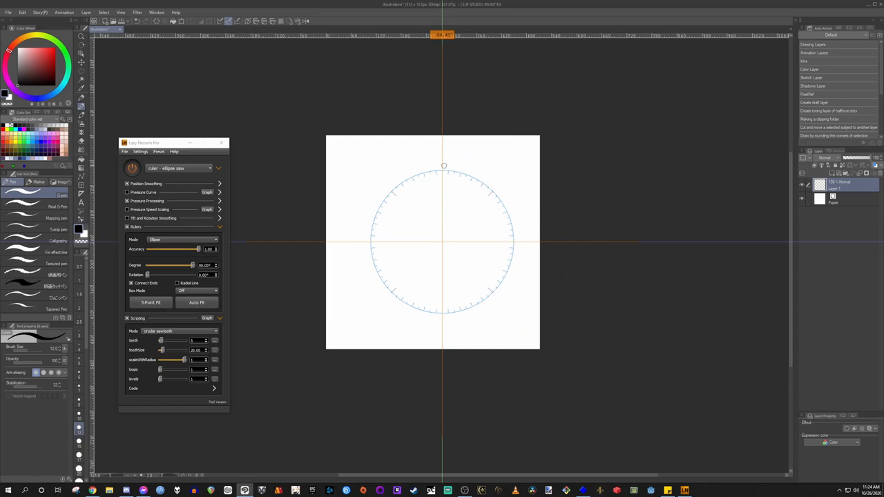
# - Reposition the plain ellipse ruler guide so a smaller circle sits on the page
pyautogui.moveTo(412, 187); pyautogui.dragTo(398, 207)
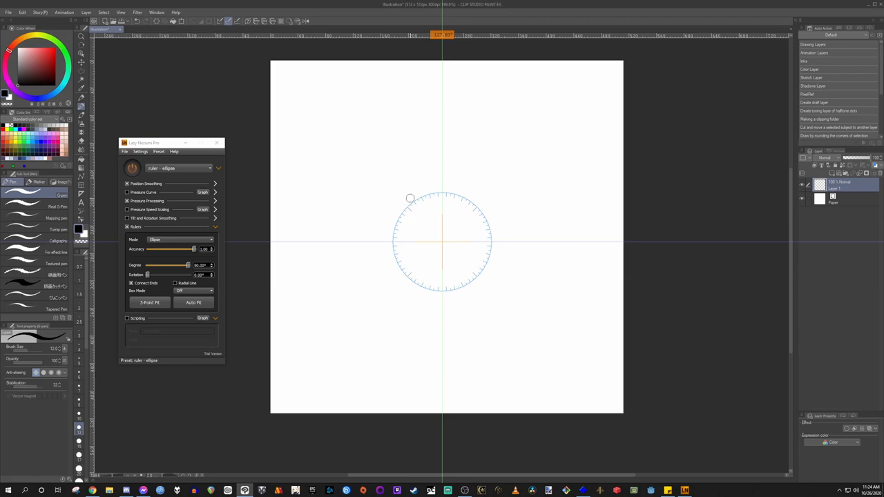
# - Draw concentric circles and arcs along the ellipse ruler guide
pyautogui.moveTo(410, 199); pyautogui.dragTo(572, 243)
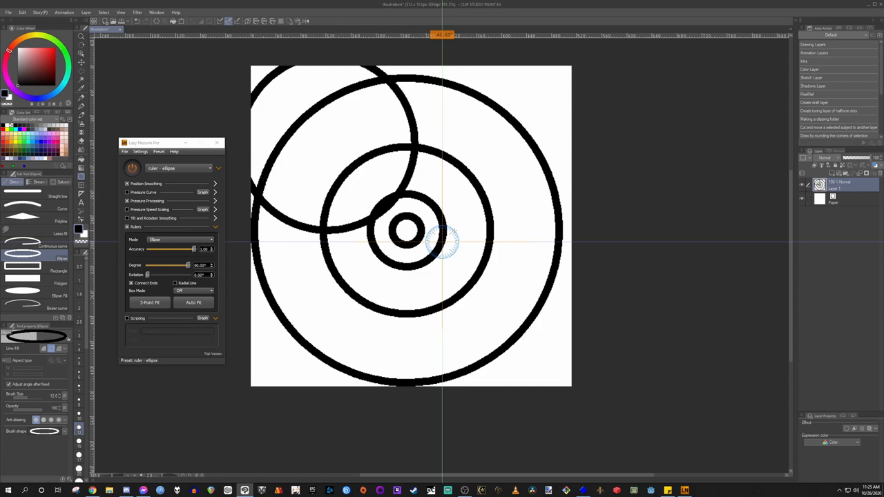
pyautogui.click(218, 169)
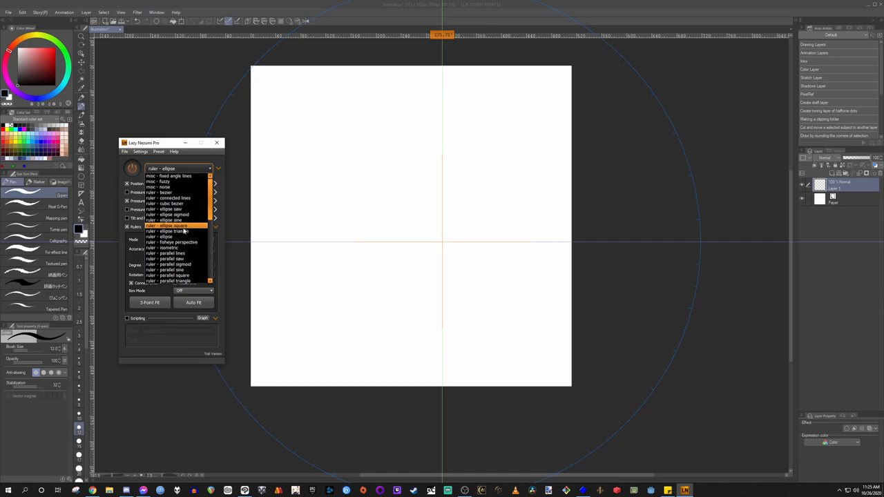
# - Switch to the 'ruler - fisheye perspective' preset and draw two curved strokes along its guide
pyautogui.click(174, 242)
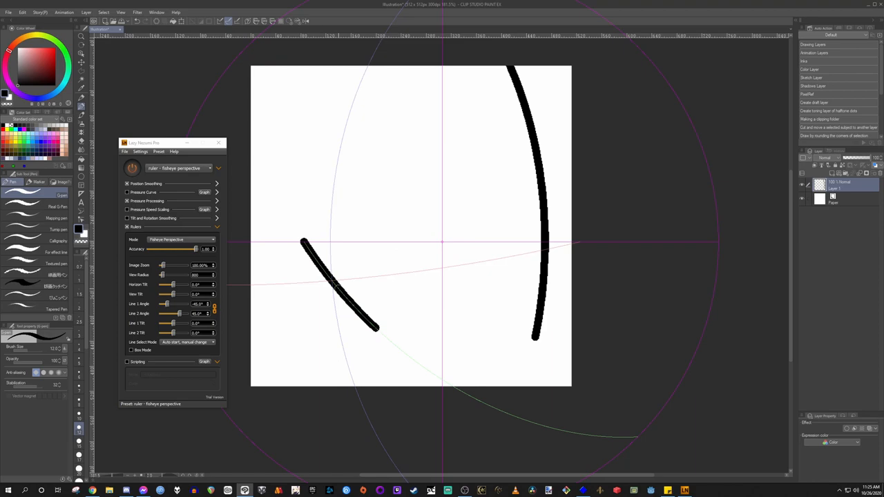
pyautogui.moveTo(311, 245); pyautogui.dragTo(442, 384)
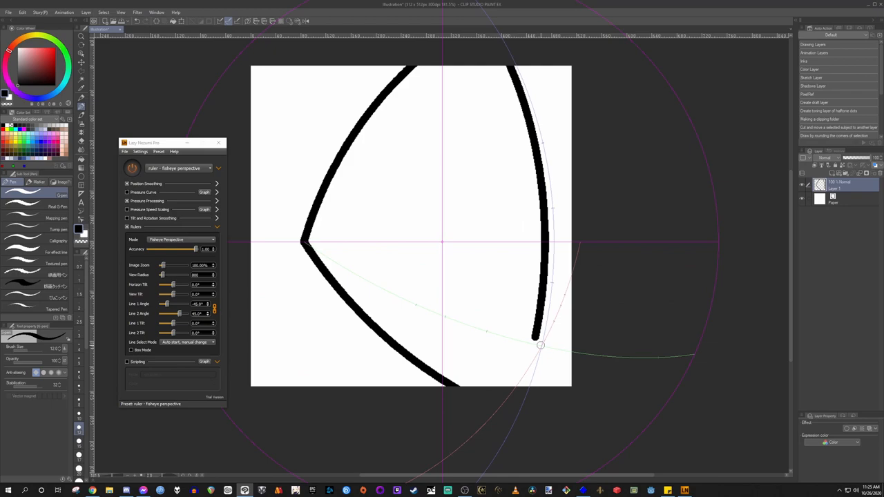
pyautogui.moveTo(541, 345); pyautogui.dragTo(519, 279)
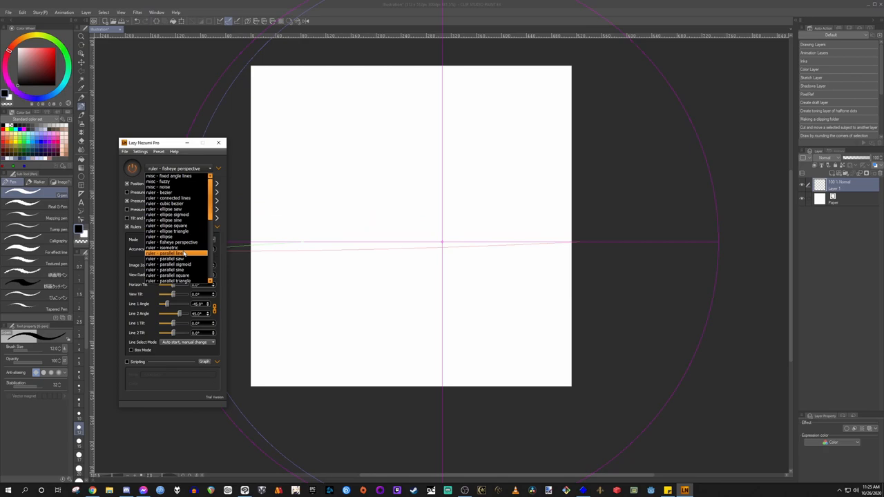
# - Switch the stroke guide to the 'ruler - parallel lines' preset with a diagonal guide
pyautogui.click(165, 253)
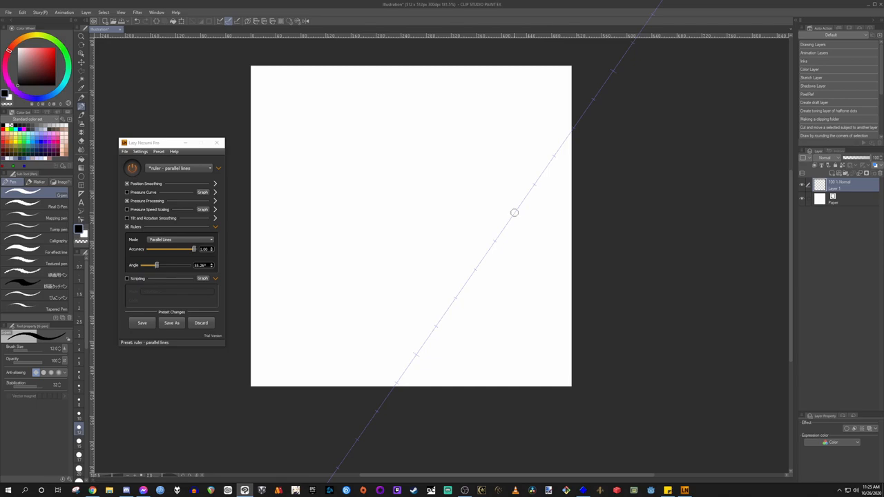
pyautogui.click(210, 169)
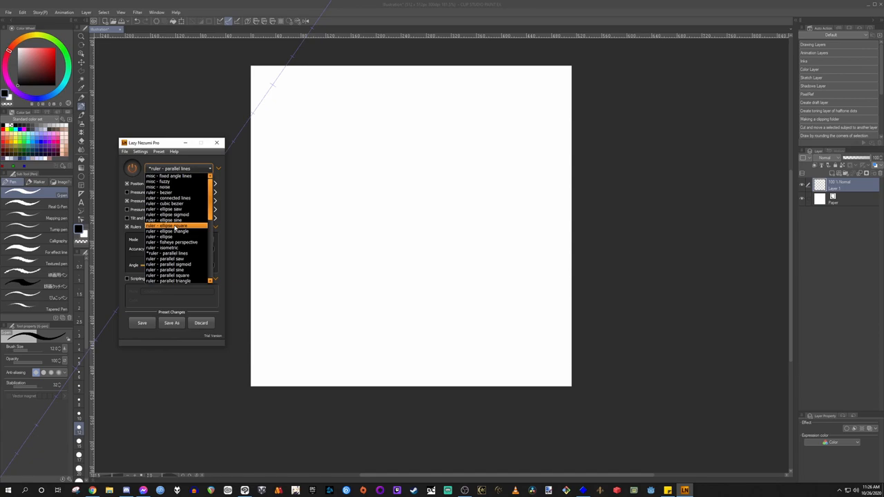
# - Draw crossing lines with the isometric ruler, then switch to the linear perspective ruler
pyautogui.click(168, 248)
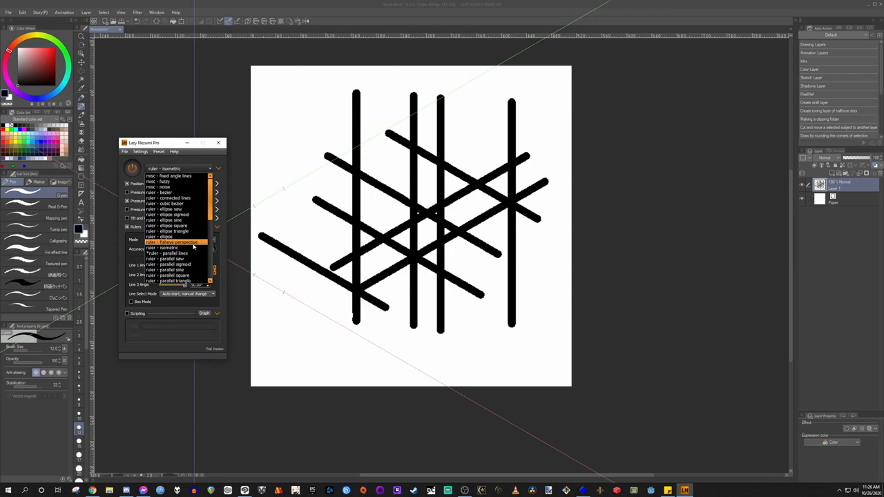
pyautogui.click(177, 243)
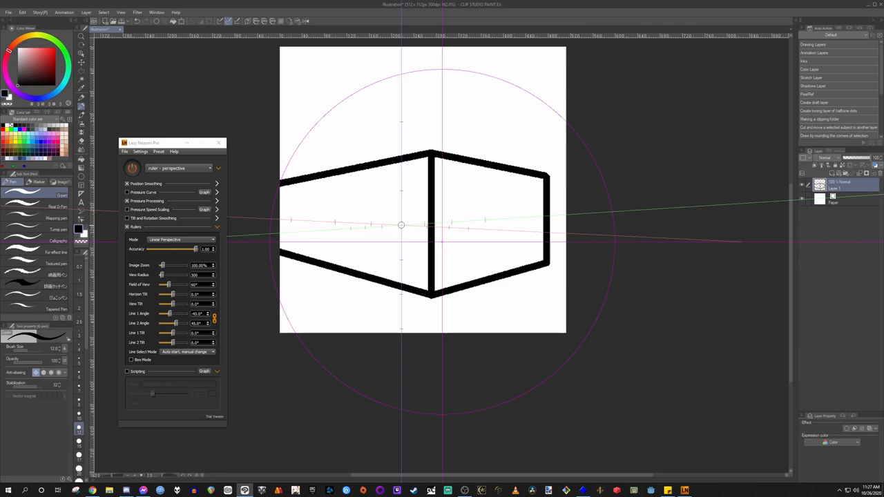
# - With the perspective box drawn, reopen the list of ruler presets
pyautogui.click(178, 169)
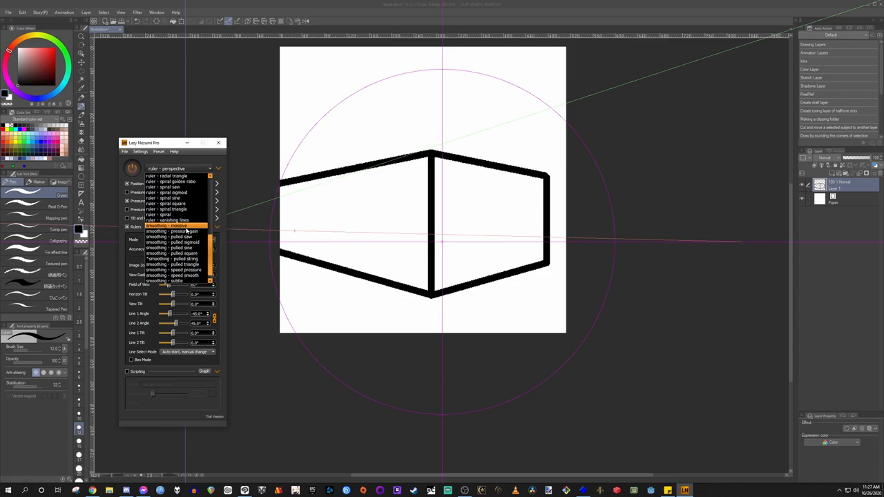
# - Select a smoothing preset, reveal Position Smoothing, draw a smoothed wavy stroke, and dismiss the trial notice
pyautogui.click(171, 225)
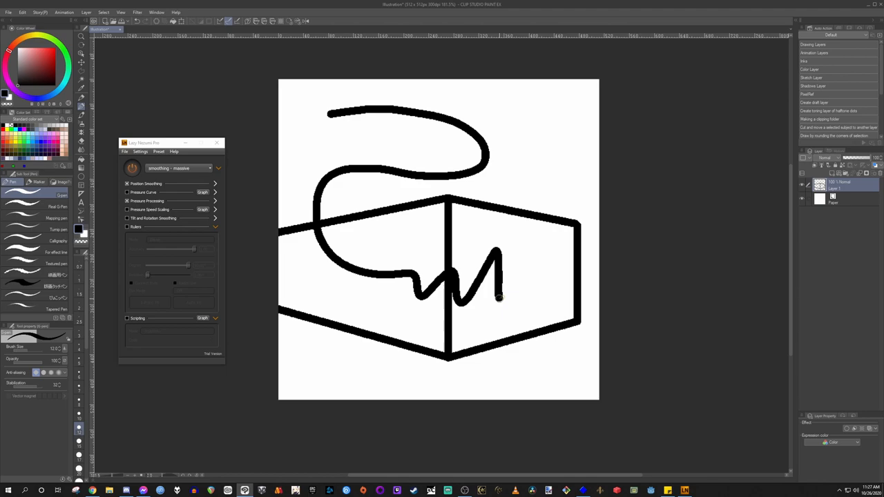
pyautogui.click(216, 184)
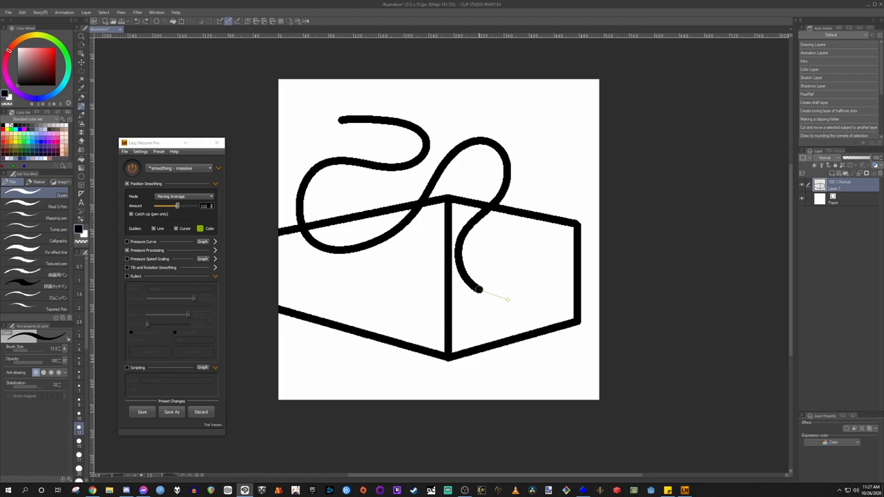
pyautogui.moveTo(478, 288); pyautogui.dragTo(514, 176)
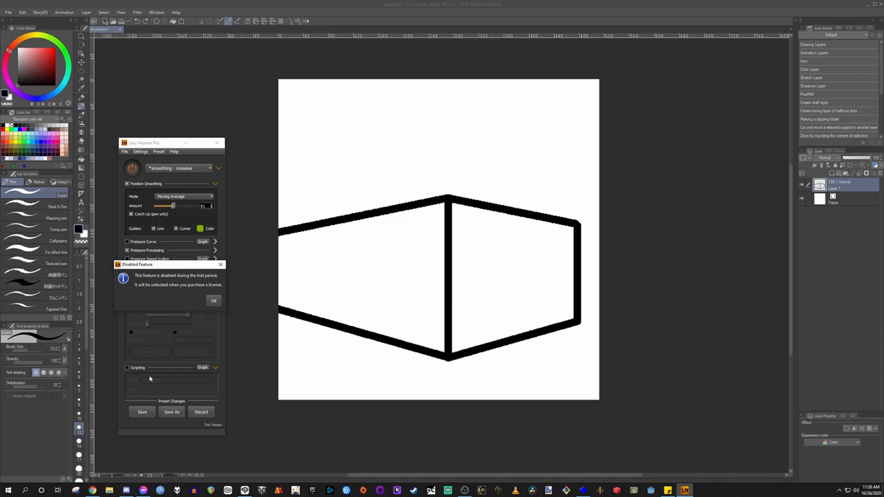
pyautogui.click(212, 302)
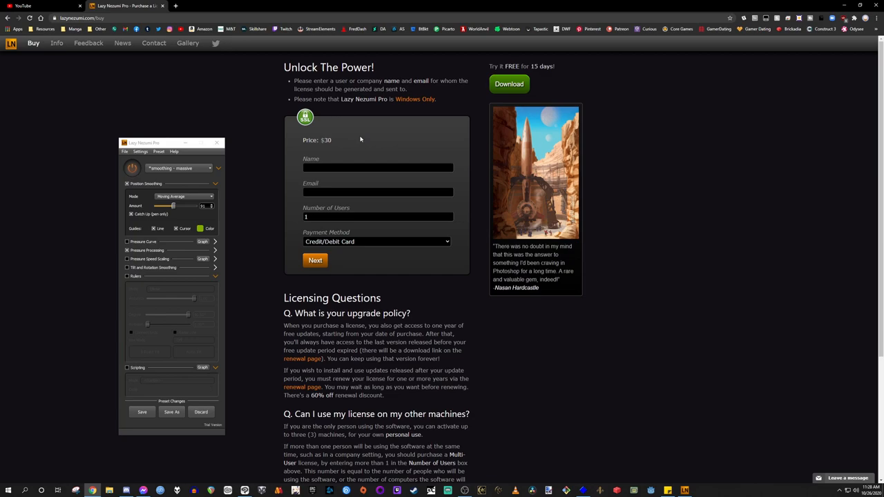
pyautogui.moveTo(192, 307)
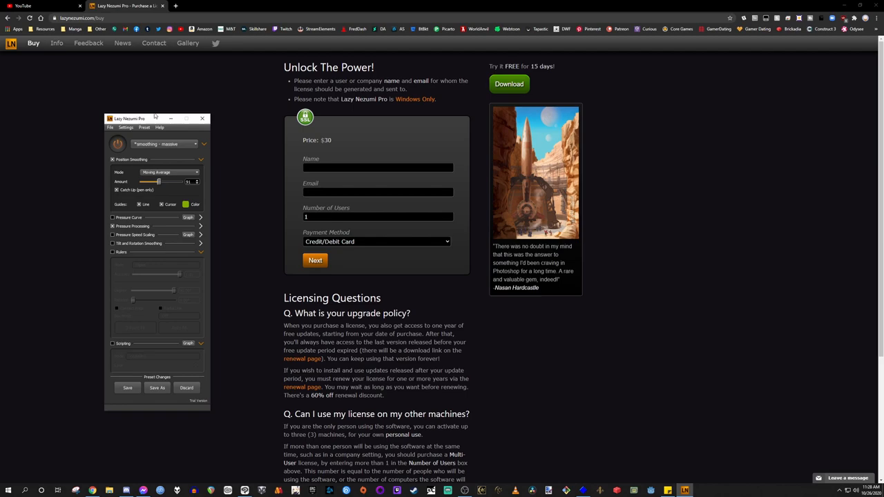
pyautogui.moveTo(99, 67)
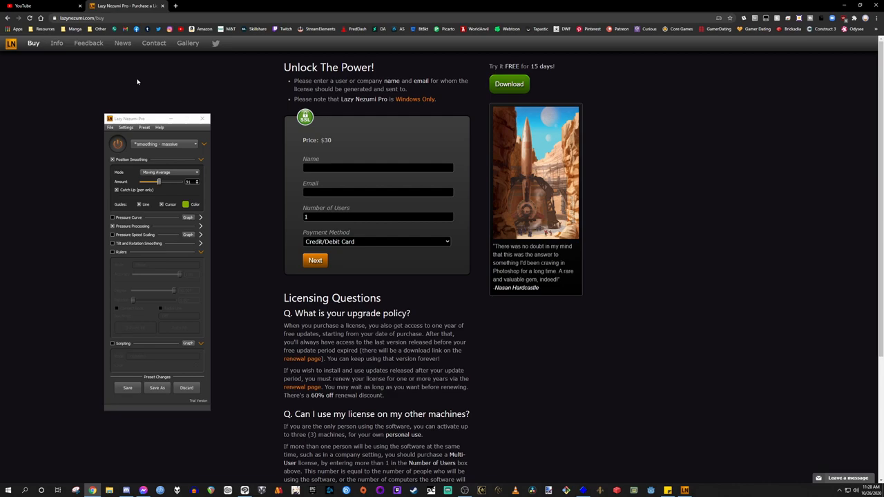
pyautogui.moveTo(309, 108)
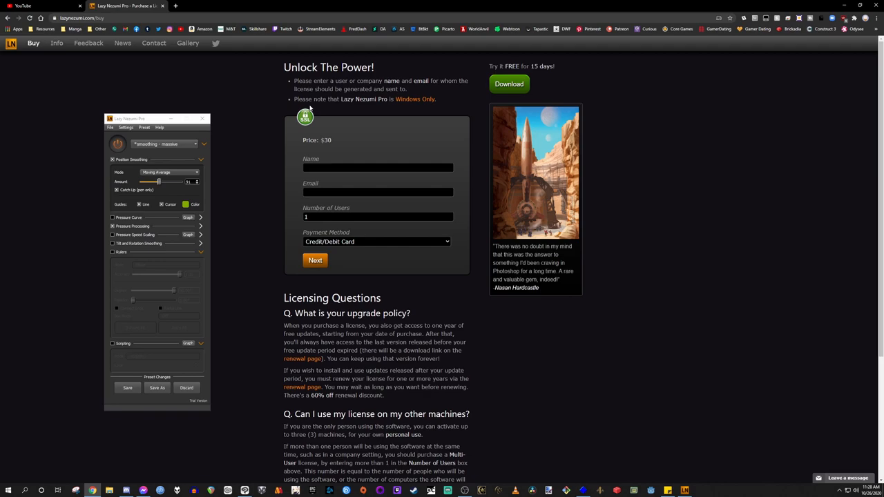
pyautogui.moveTo(691, 178)
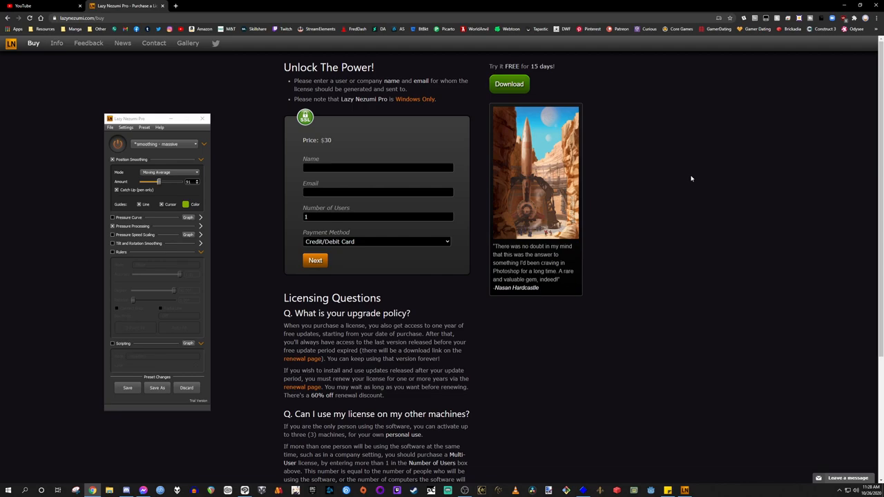